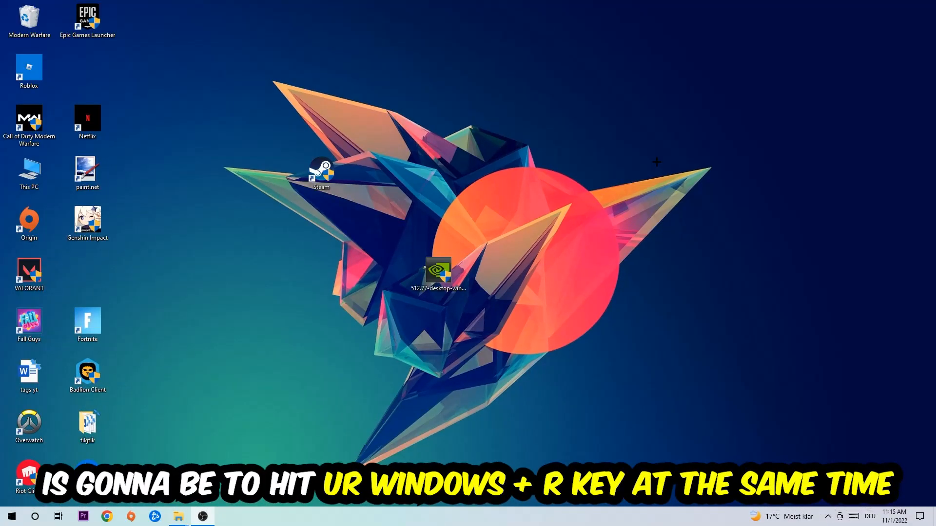
Step: Launch Command Prompt via the Run dialog with the cmd command
{"action": "key", "text": "win+r"}
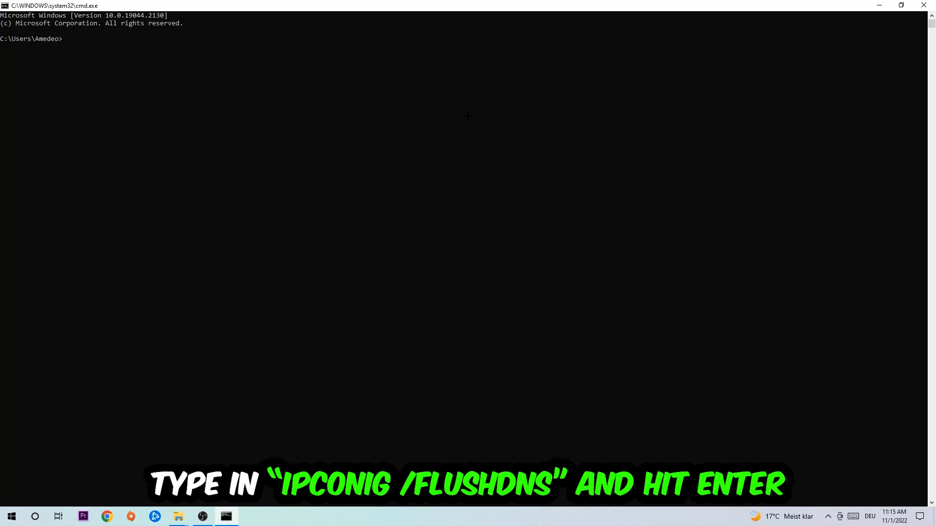
Step: Flush the DNS resolver cache with ipconfig /flushdns
{"action": "type", "text": "ipcon"}
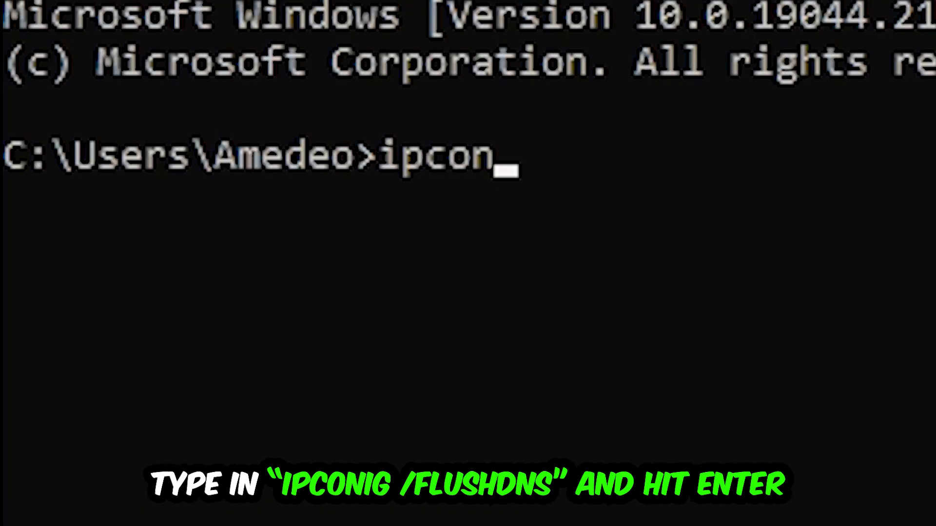
{"action": "type", "text": "fig /fl"}
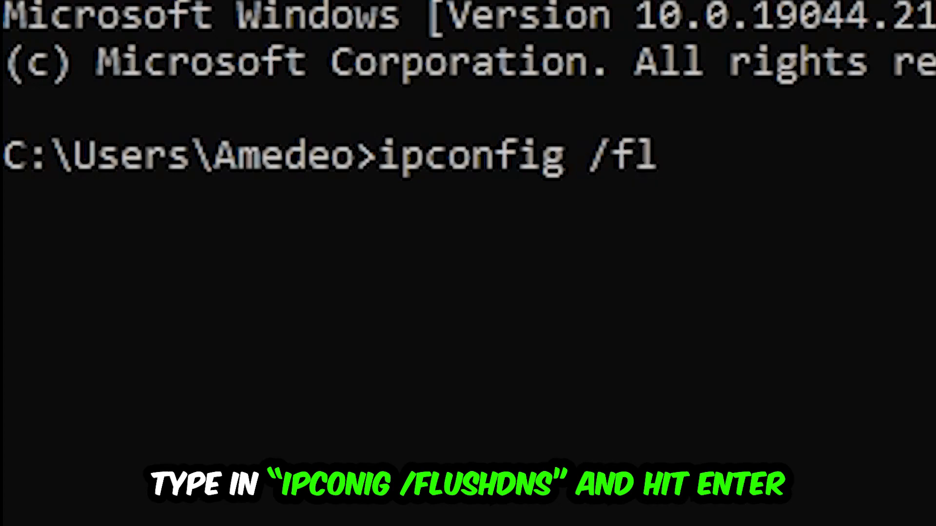
{"action": "key", "text": "Return"}
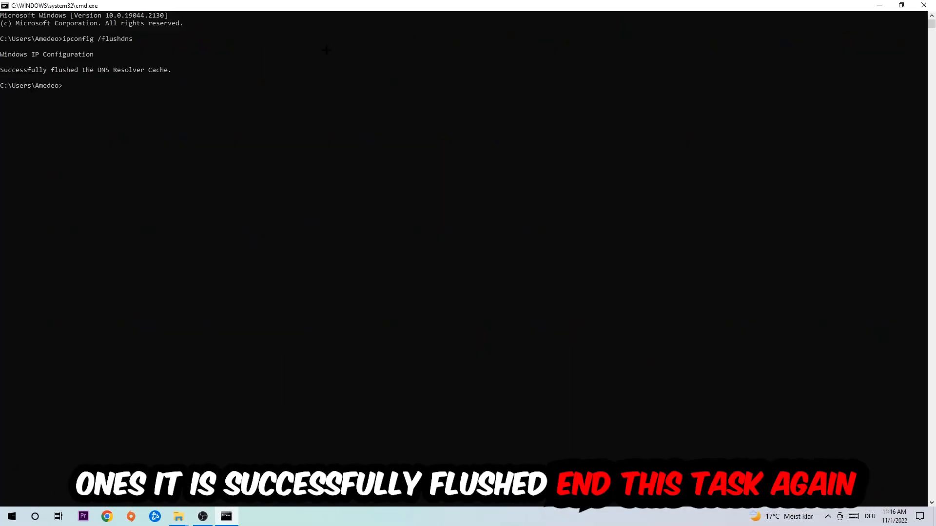
Step: Close Command Prompt and go to Windows Settings from the Start menu
{"action": "left_click", "coordinate": [922, 6]}
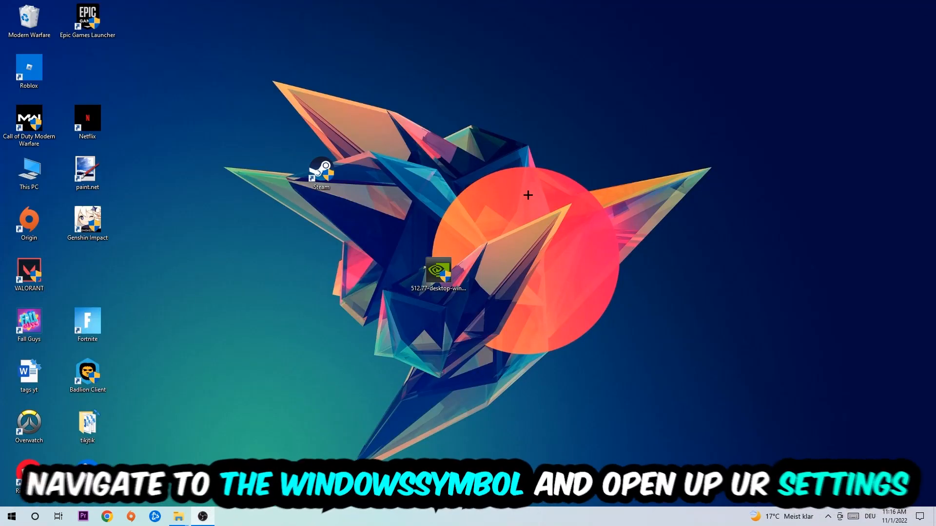
{"action": "left_click", "coordinate": [11, 515]}
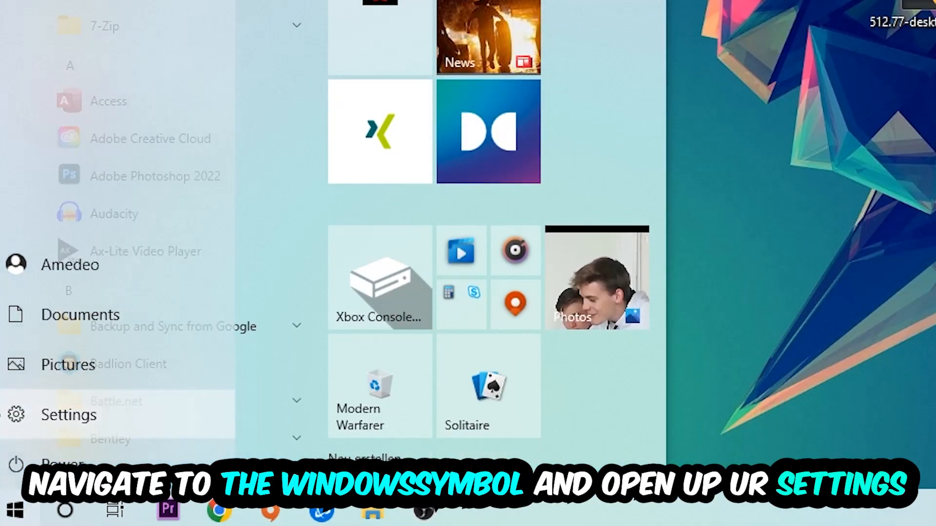
{"action": "left_click", "coordinate": [68, 415]}
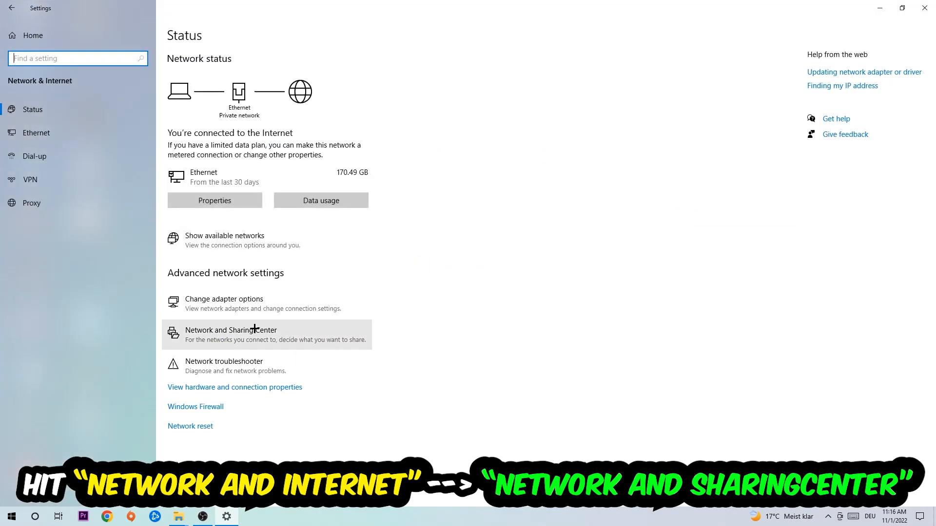
Step: Open the Network and Sharing Center from the Network & Internet Status page
{"action": "left_click", "coordinate": [230, 330]}
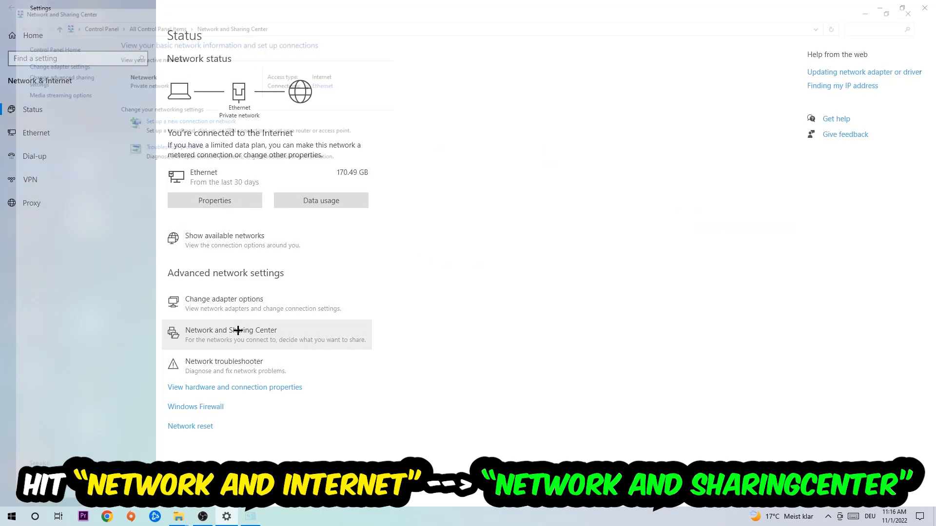
{"action": "left_click", "coordinate": [230, 330]}
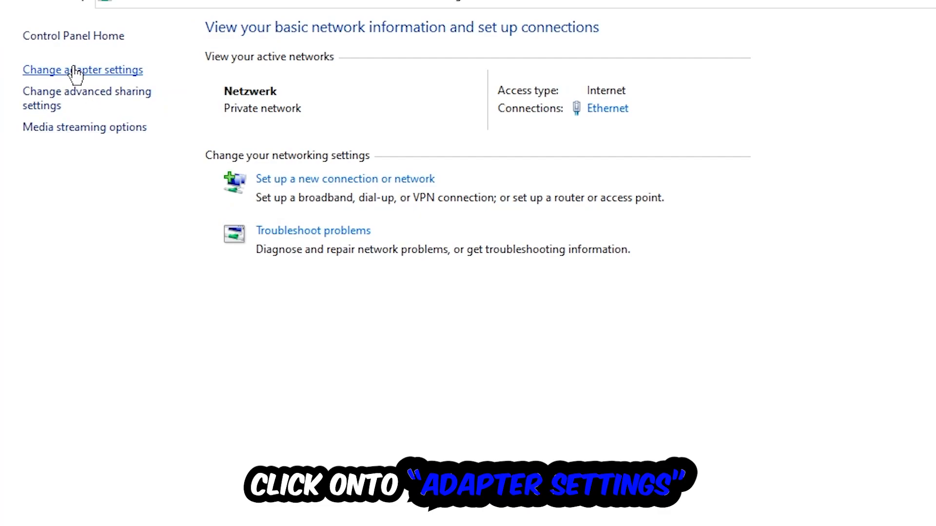
Step: Show all adapters via Change adapter settings and disable the Ethernet adapter
{"action": "left_click", "coordinate": [82, 70]}
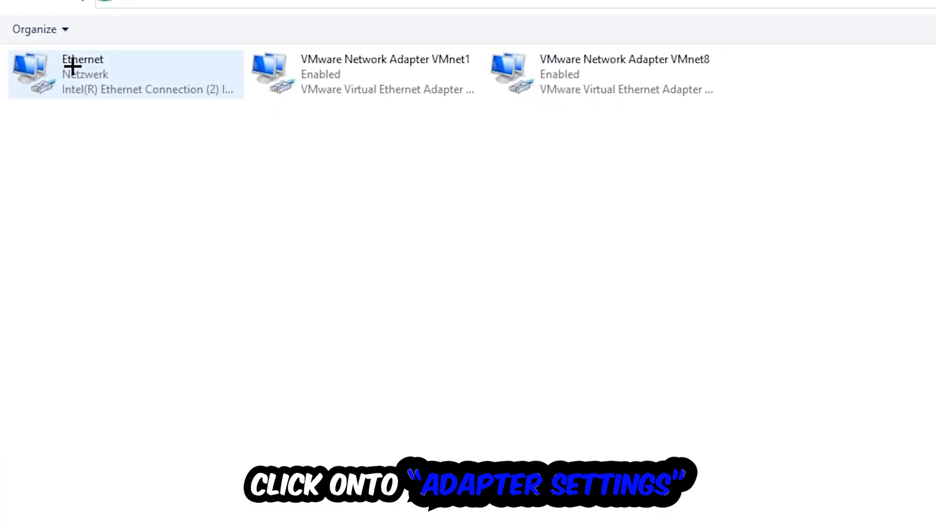
{"action": "mouse_move", "coordinate": [126, 75]}
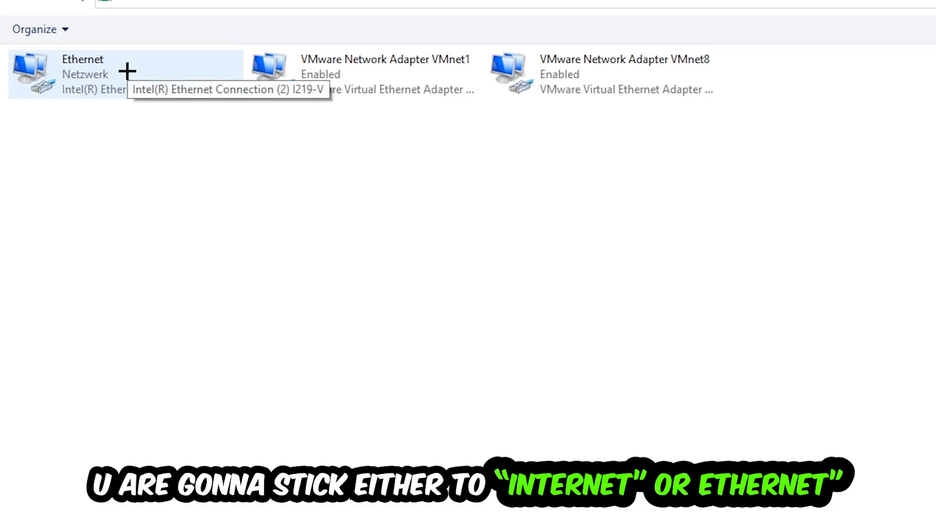
{"action": "mouse_move", "coordinate": [124, 70]}
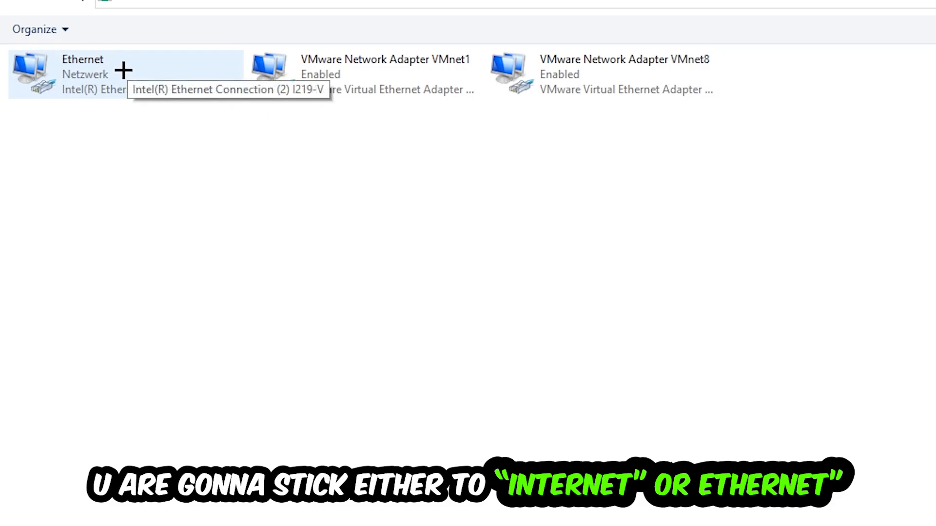
{"action": "right_click", "coordinate": [66, 72]}
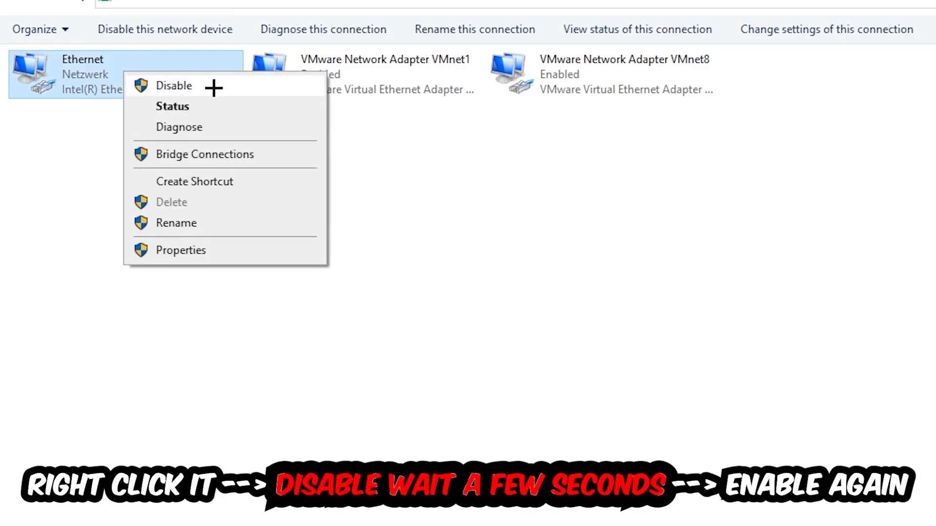
{"action": "left_click", "coordinate": [174, 86]}
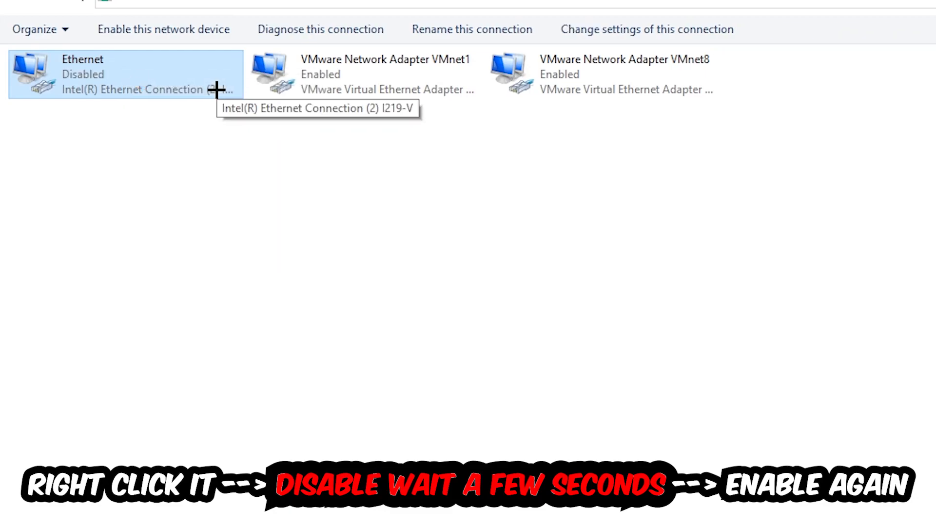